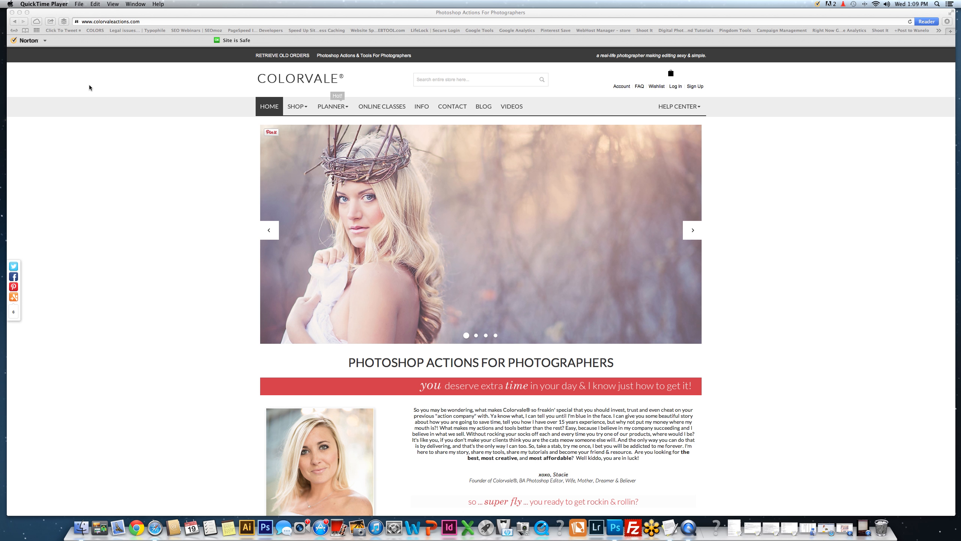
pyautogui.moveTo(427, 283)
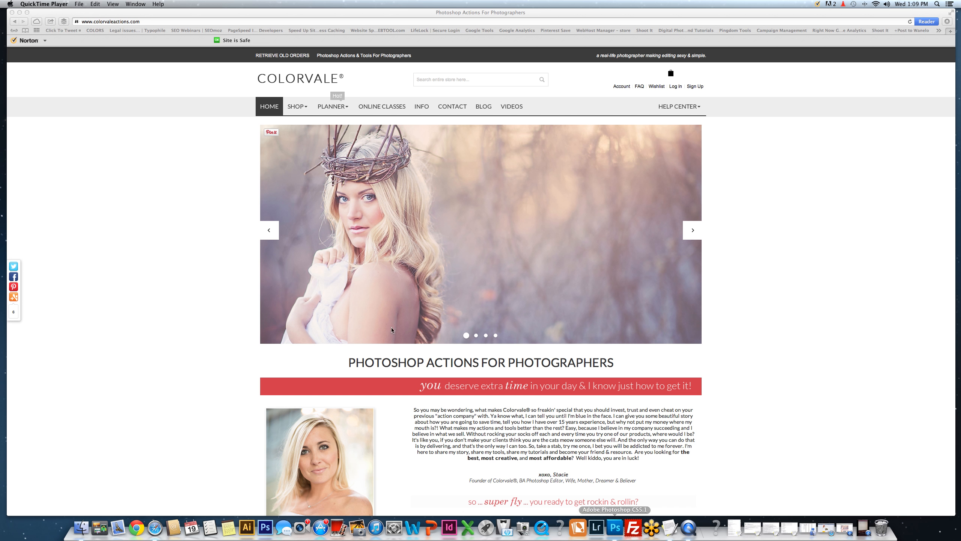
pyautogui.moveTo(92, 87)
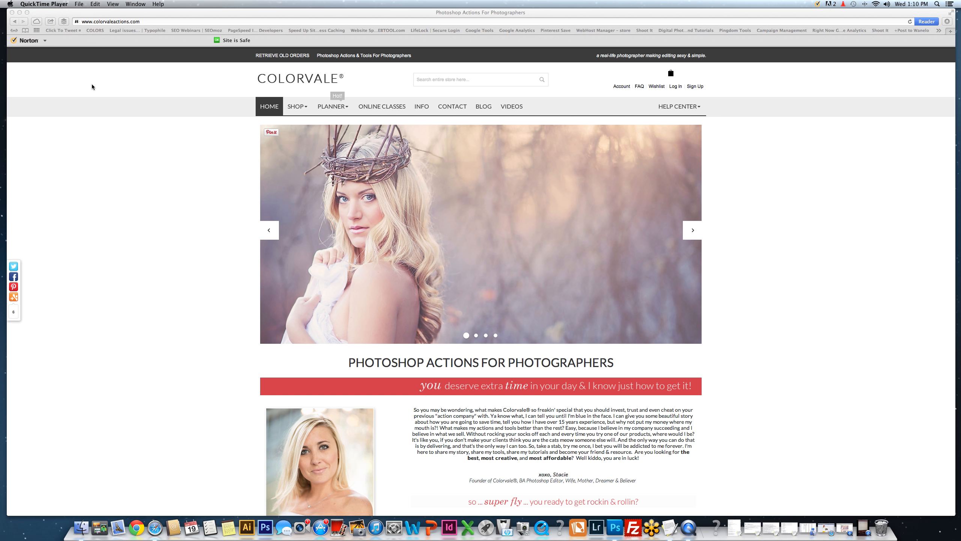
pyautogui.moveTo(709, 451)
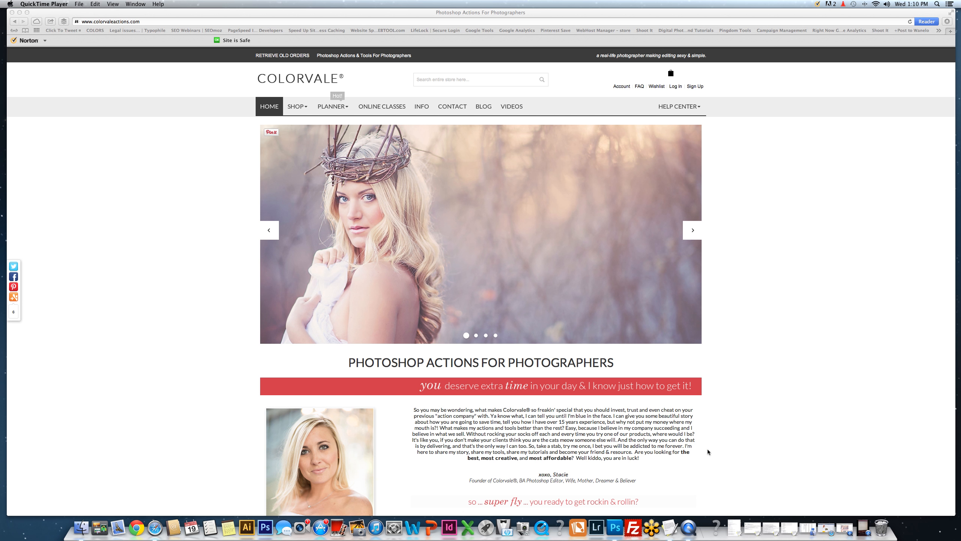
# Bring up the open wedding photos and scroll the Actions panel to the Matte Black Finish set.
pyautogui.click(265, 526)
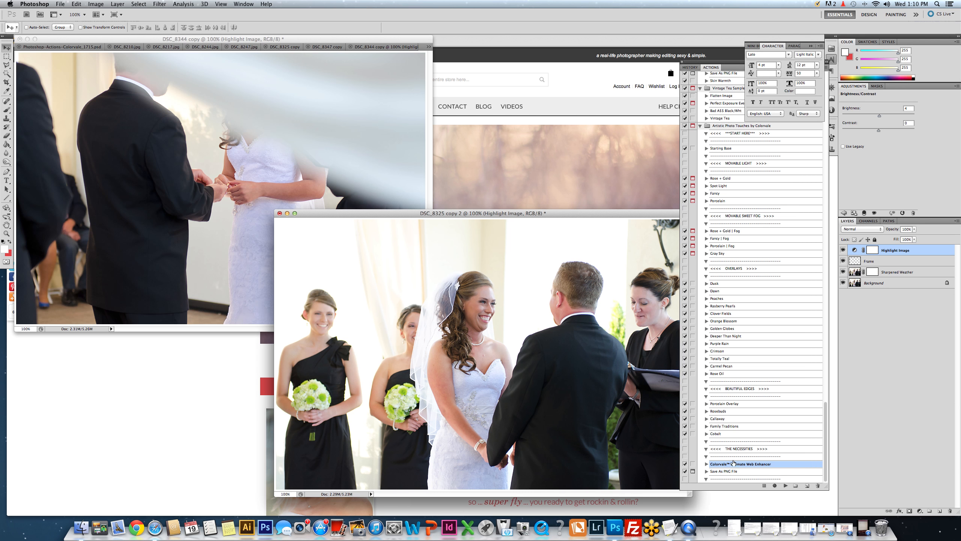
pyautogui.moveTo(394, 215)
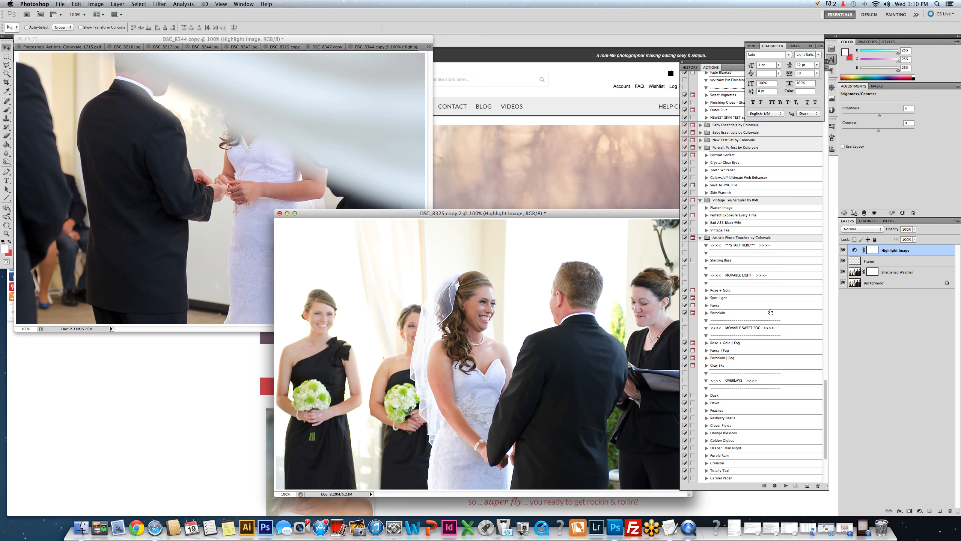
pyautogui.scroll(3)
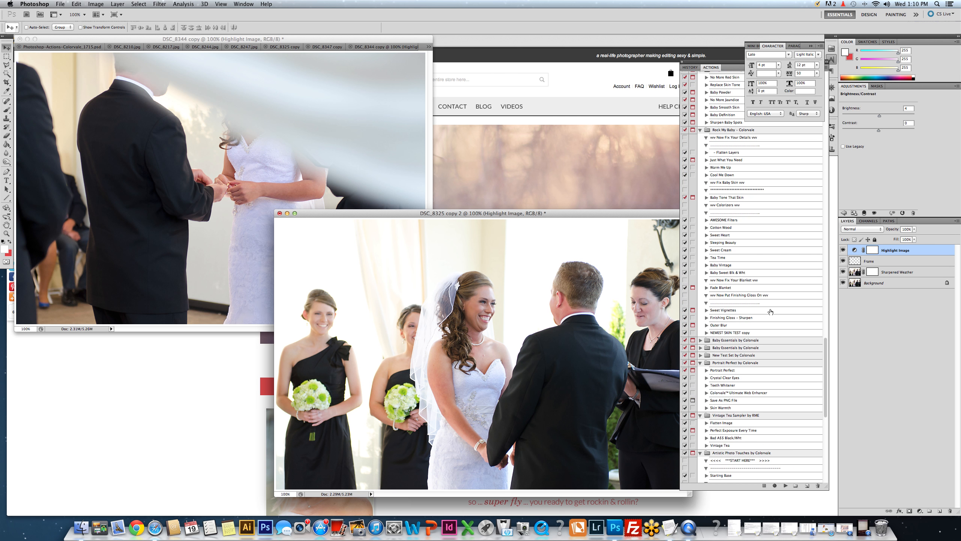
pyautogui.scroll(3)
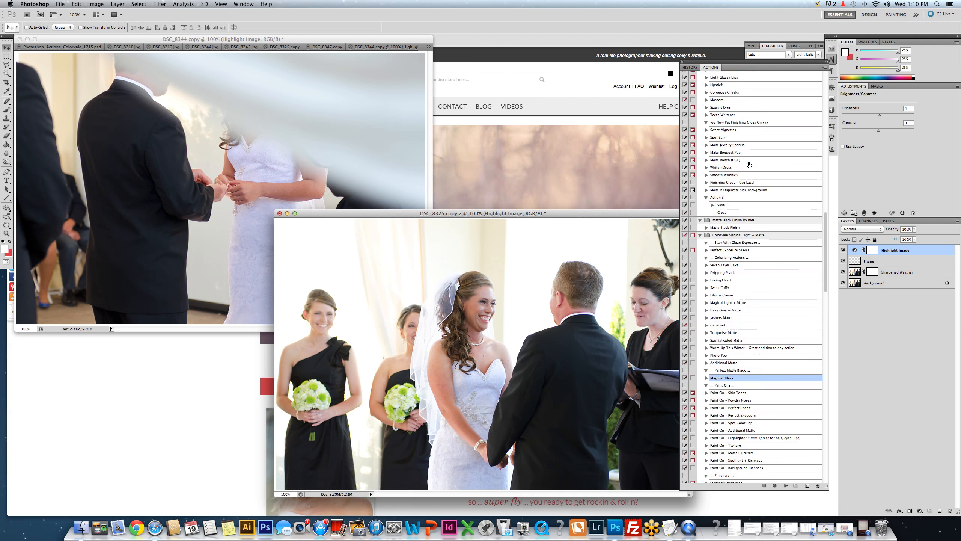
# Run the Matte Black Finish action on DSC_8325 copy 2 and expand the resulting Matte Black Punch group.
pyautogui.click(730, 227)
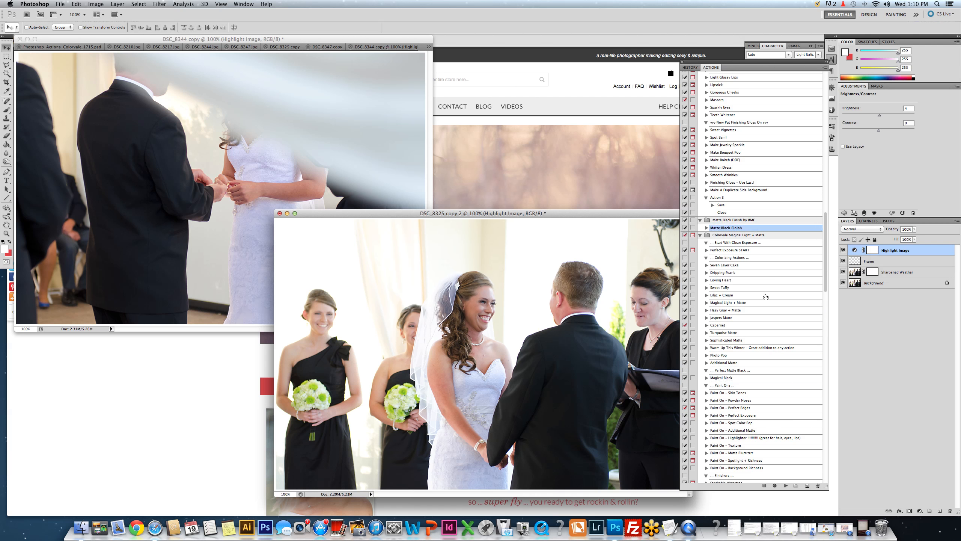
pyautogui.click(785, 485)
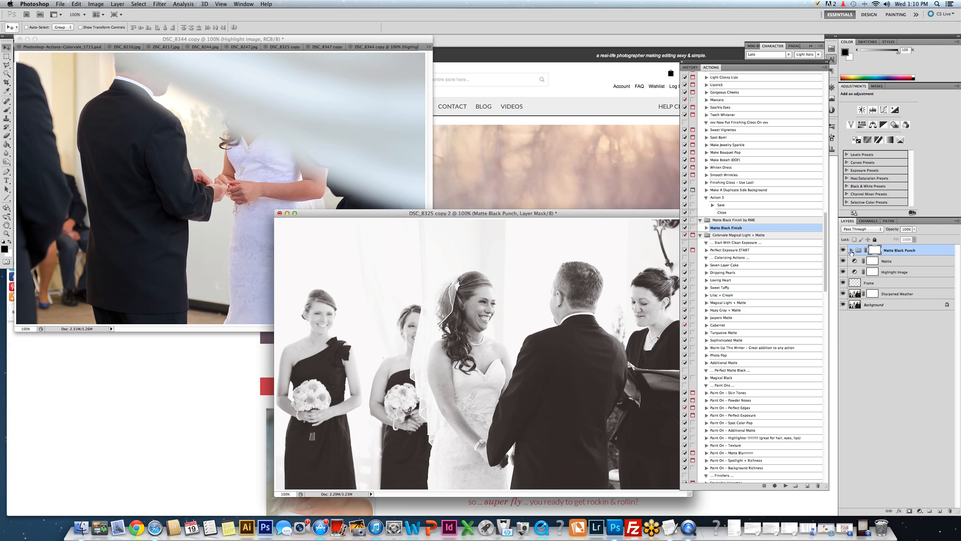
pyautogui.click(851, 250)
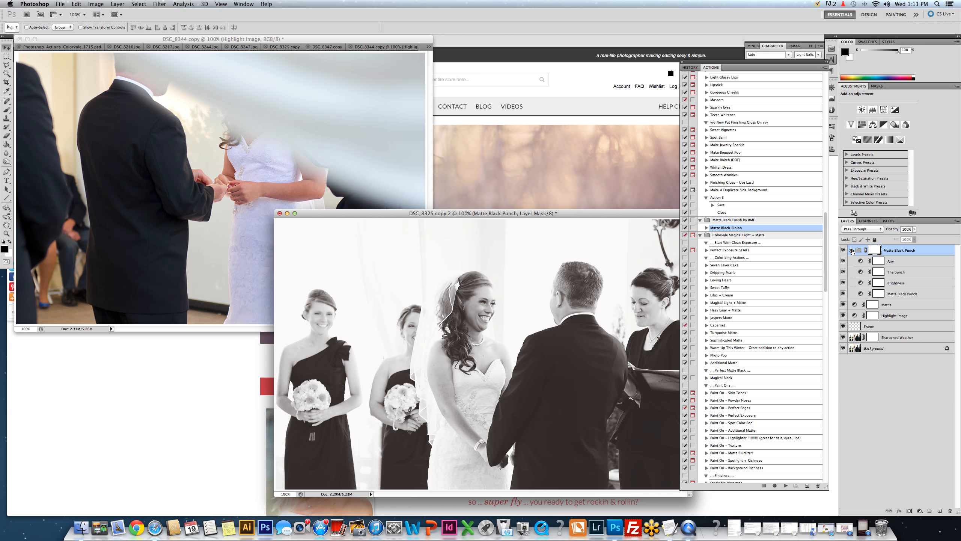
# Collapse the Matte Black Punch layer group in the Layers panel.
pyautogui.click(851, 249)
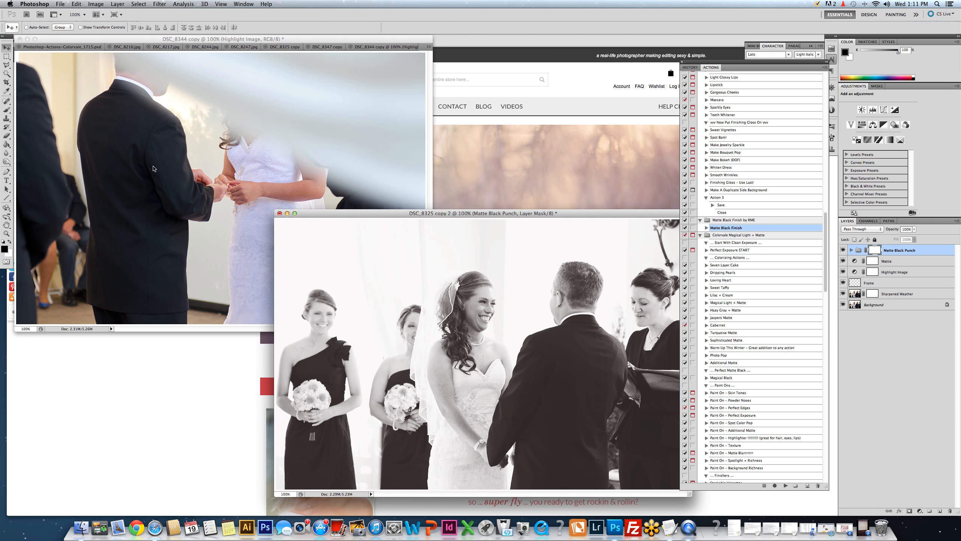
pyautogui.moveTo(450, 302)
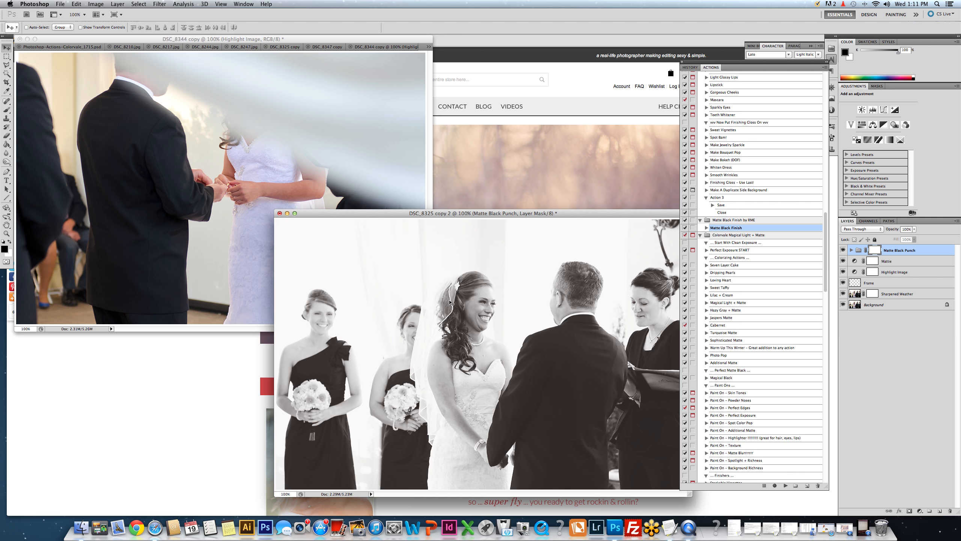
pyautogui.moveTo(5, 49)
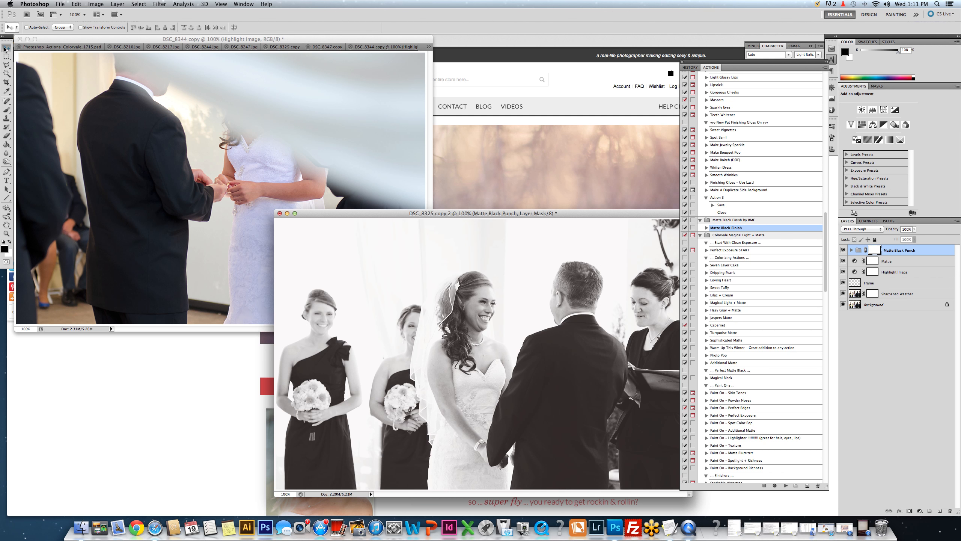
pyautogui.moveTo(476, 326)
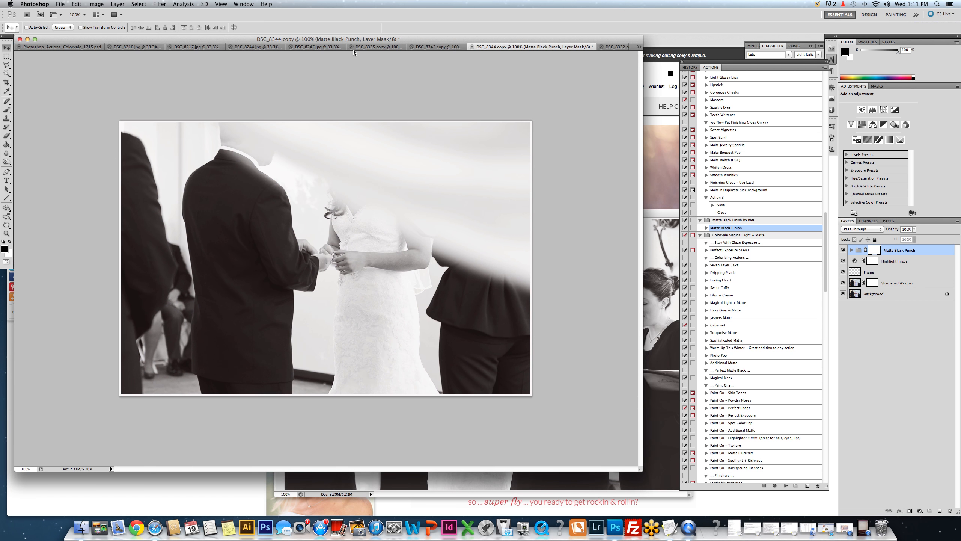
pyautogui.moveTo(652, 240)
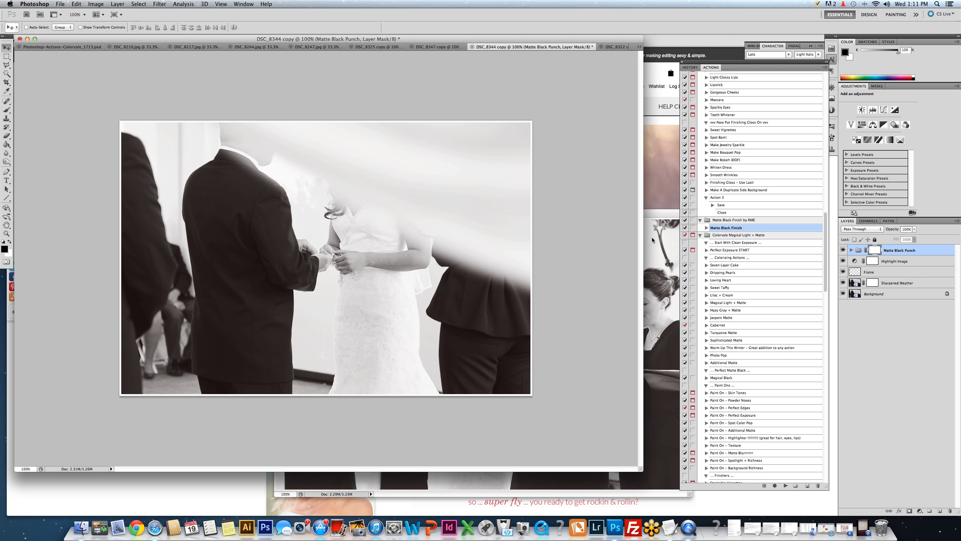
pyautogui.moveTo(311, 255)
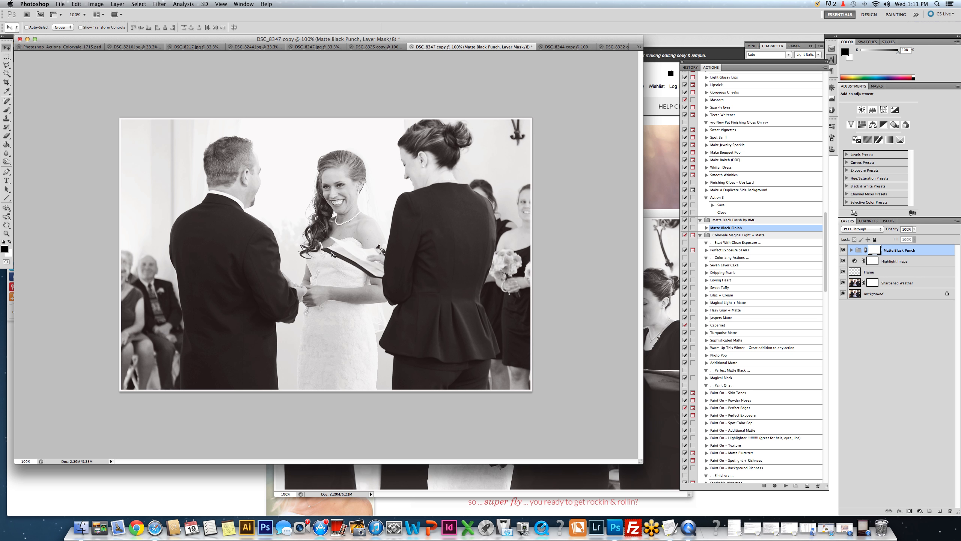
# Switch to another open wedding photo's document tab.
pyautogui.click(411, 48)
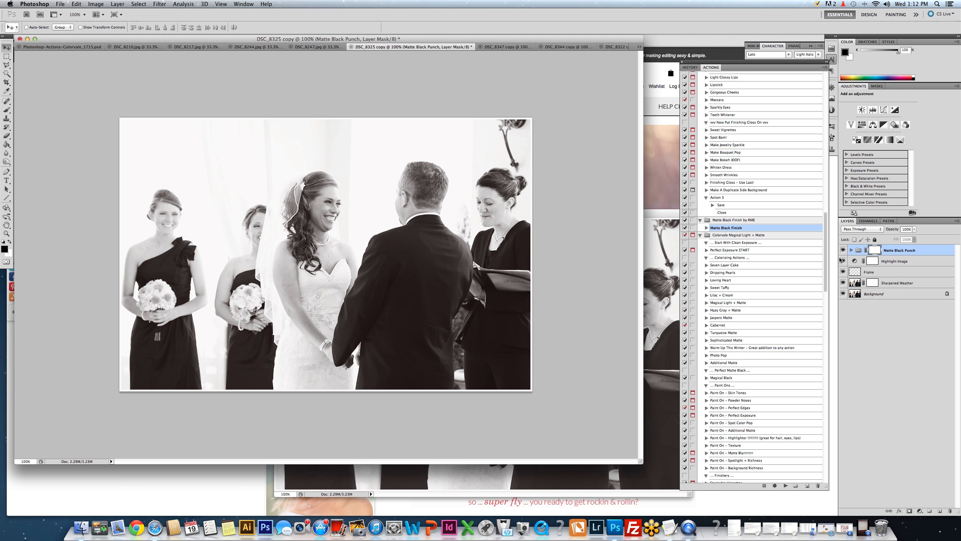
# Expand DSC_8325 copy's Matte Black Punch group and select its Airy layer.
pyautogui.click(851, 250)
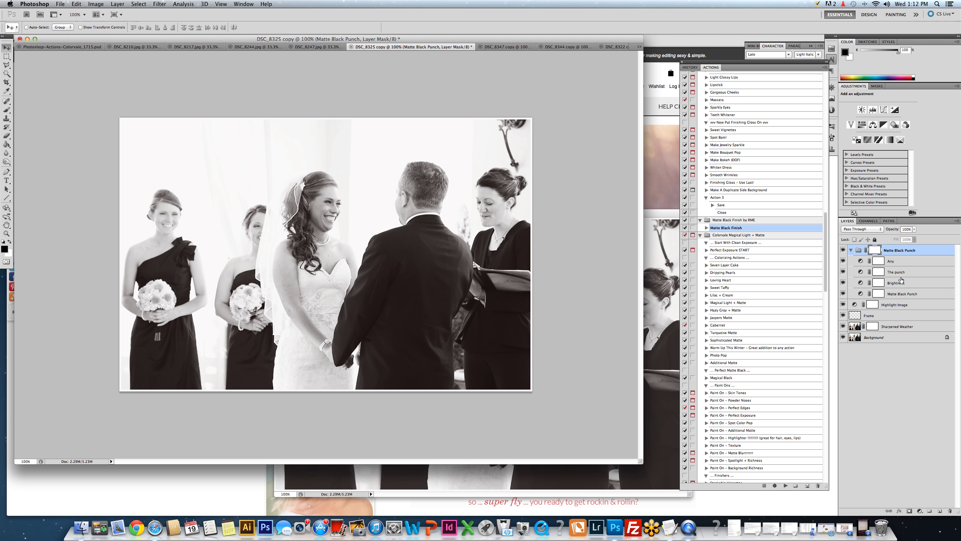
pyautogui.click(847, 249)
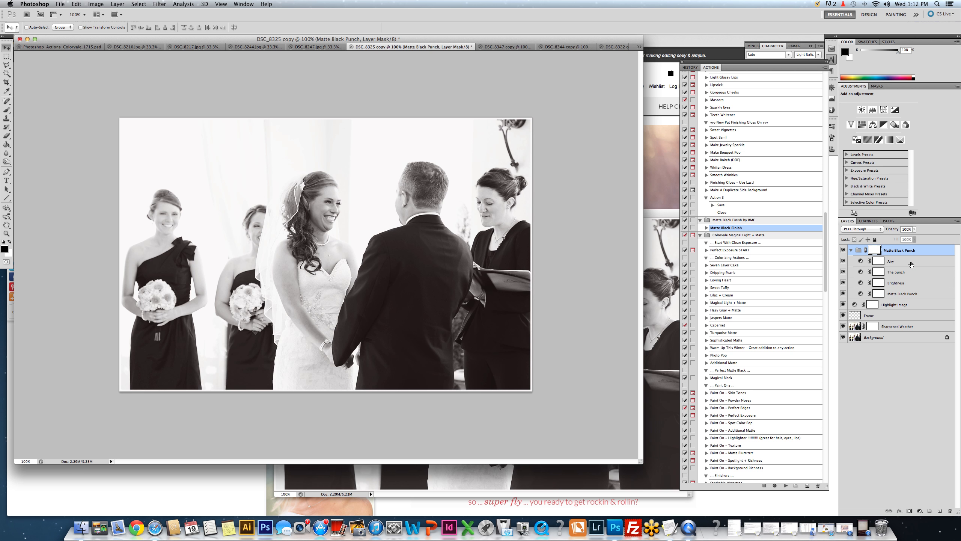
pyautogui.click(891, 260)
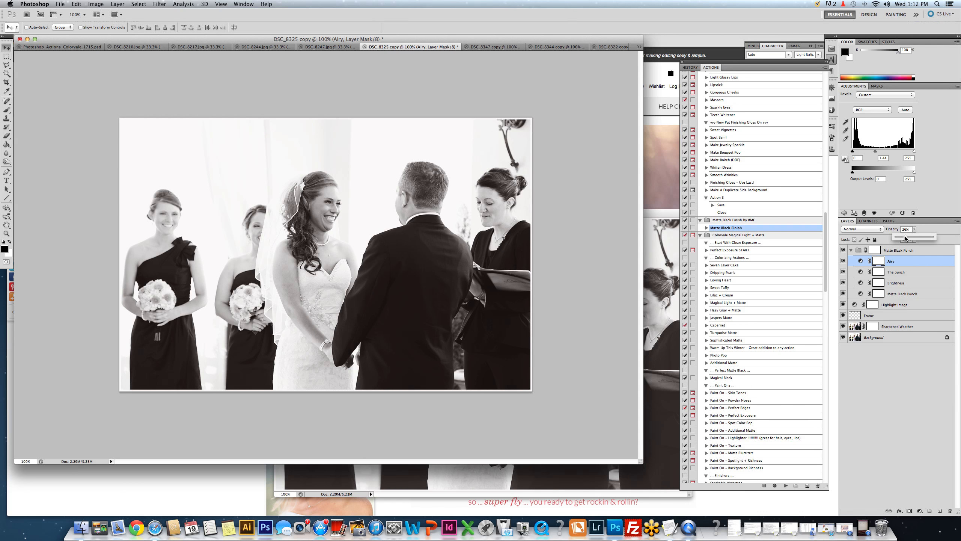
pyautogui.moveTo(450, 71)
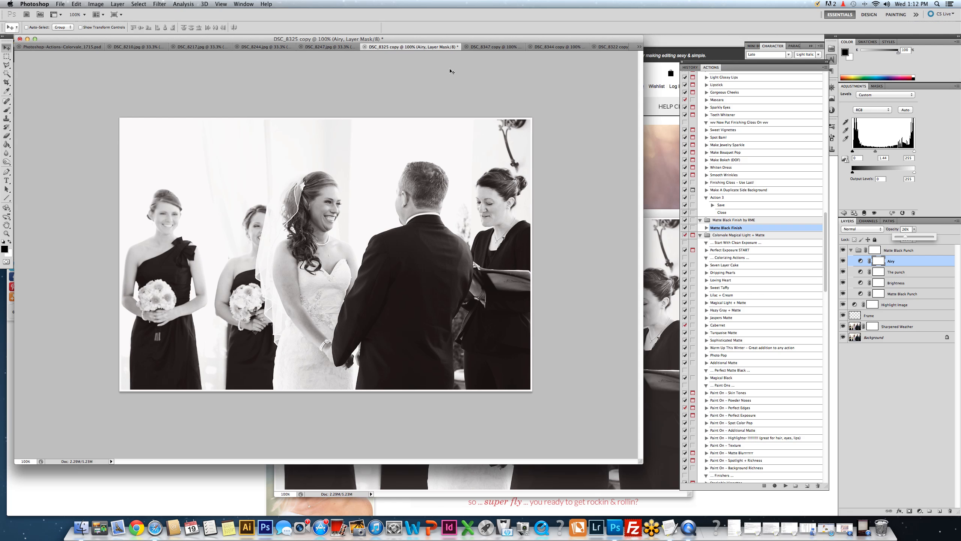
pyautogui.moveTo(90, 89)
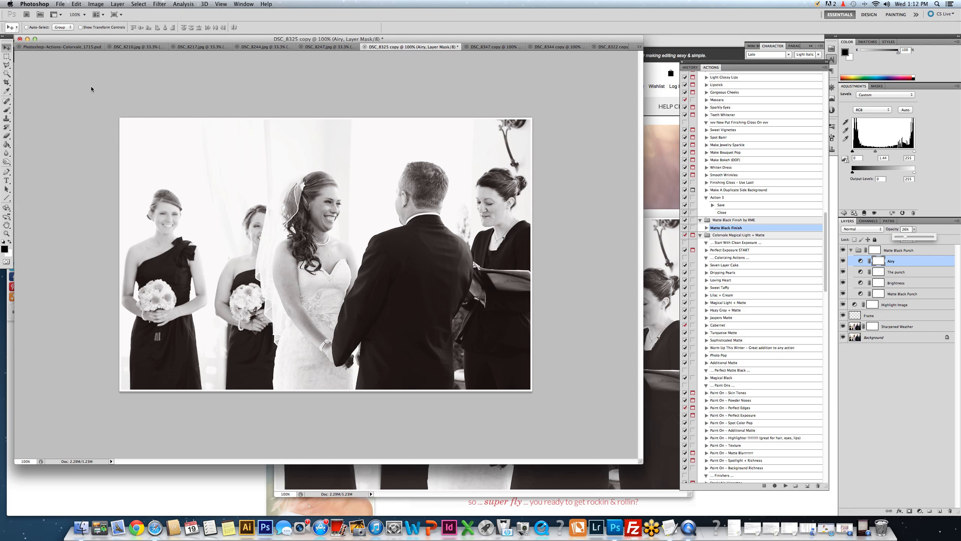